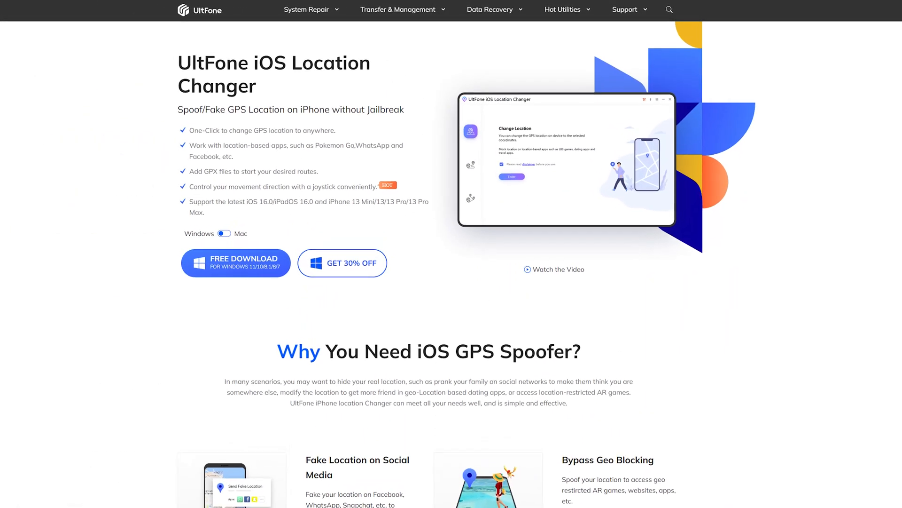
Step: Scroll down the UltFone iOS Location Changer product page in Chrome
scroll(down, 3)
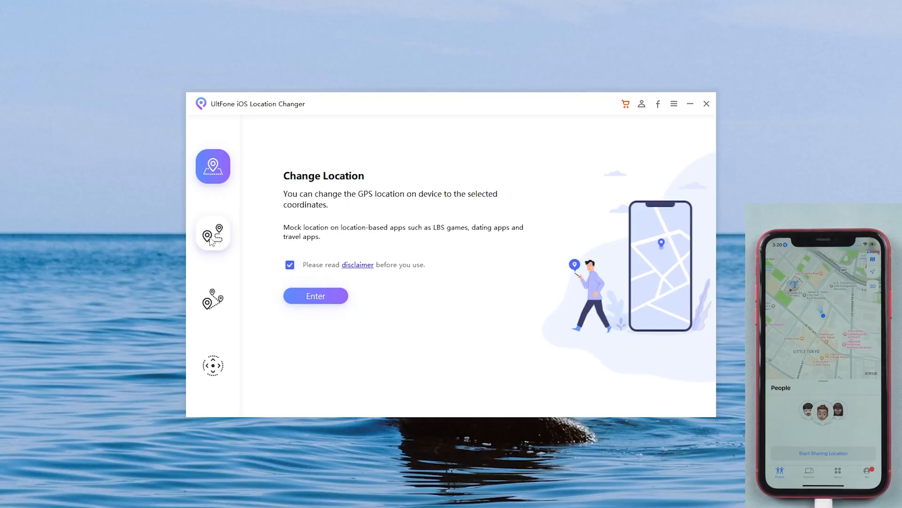
Step: Preview Joystick mode, return to Change Location and start it to reach device selection with iPhone (2)
click(213, 365)
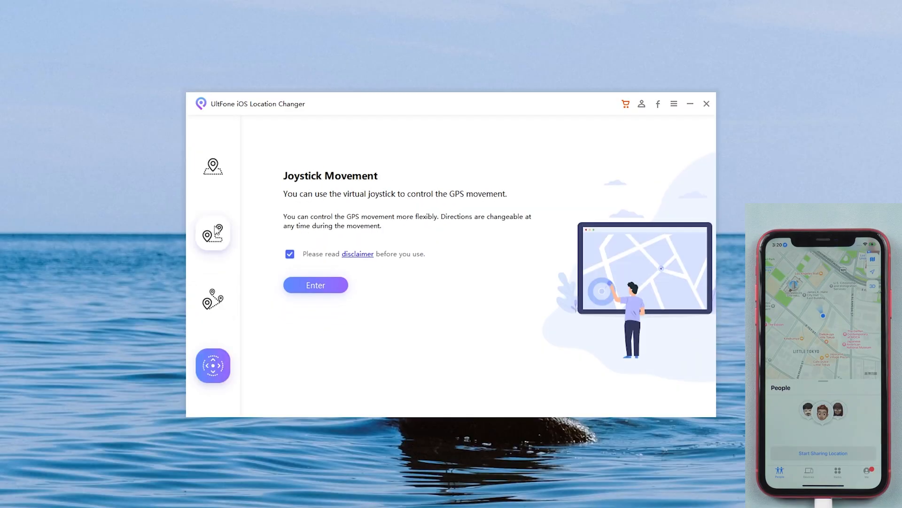
click(213, 165)
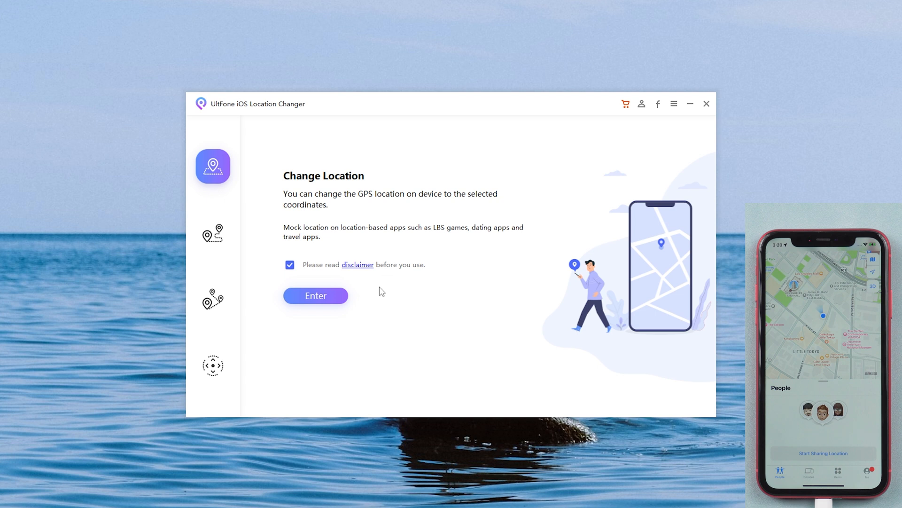
click(316, 295)
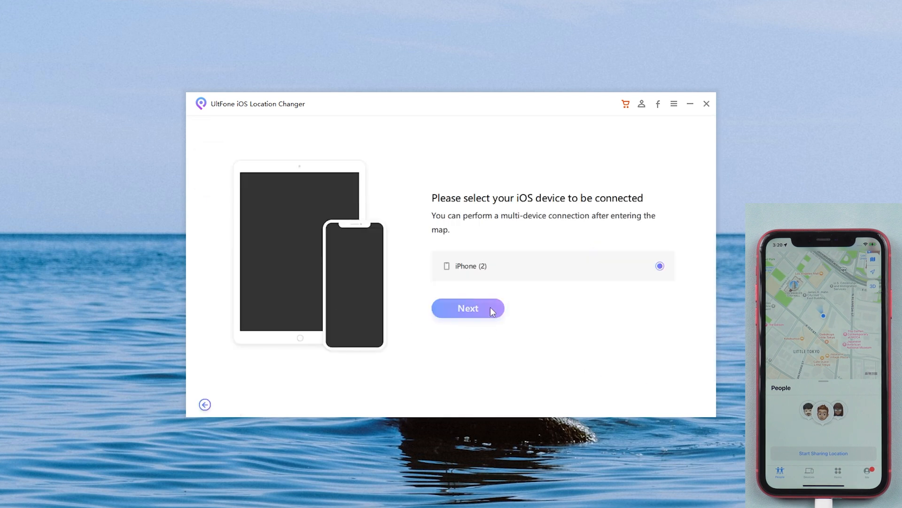
Step: Connect the iPhone and zoom the map in on its current location near La Cañada Flintridge
click(468, 307)
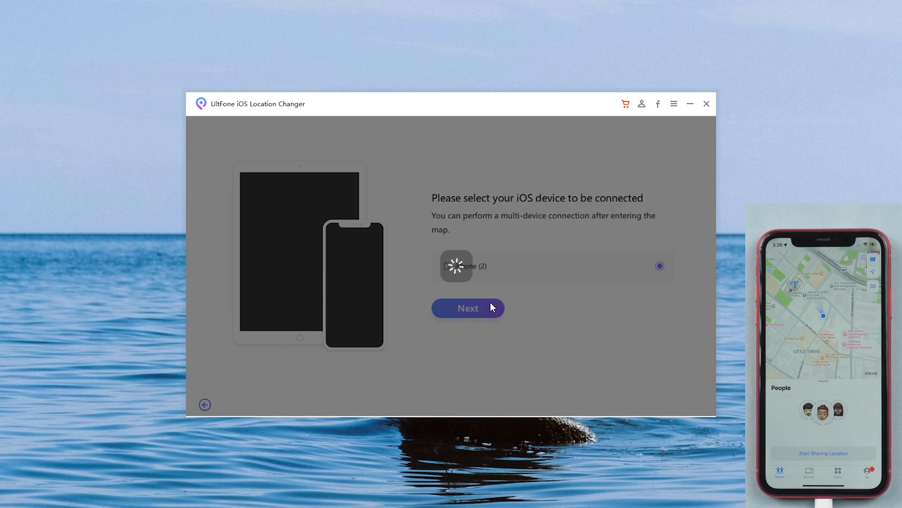
click(467, 307)
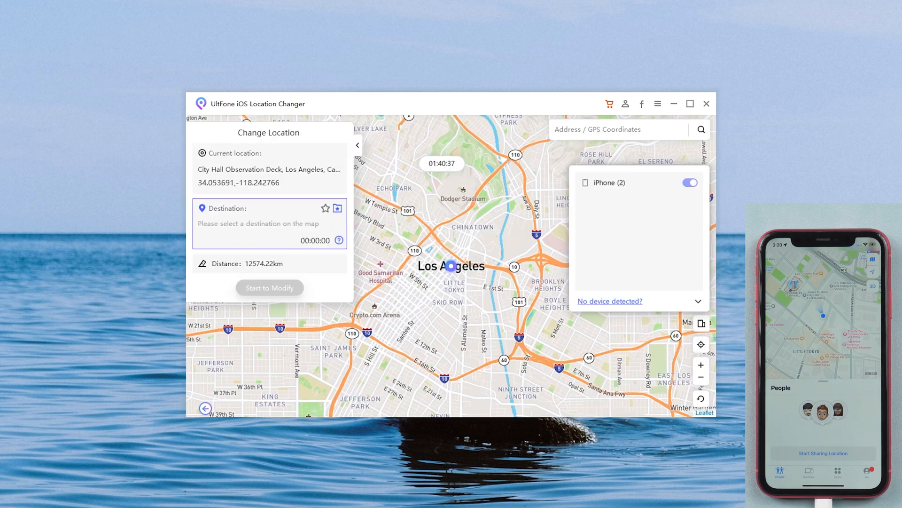
click(700, 366)
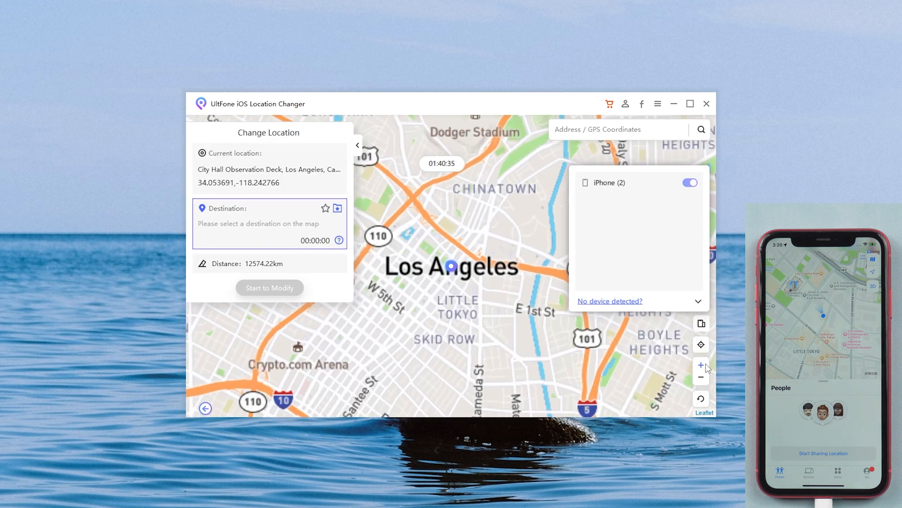
click(702, 364)
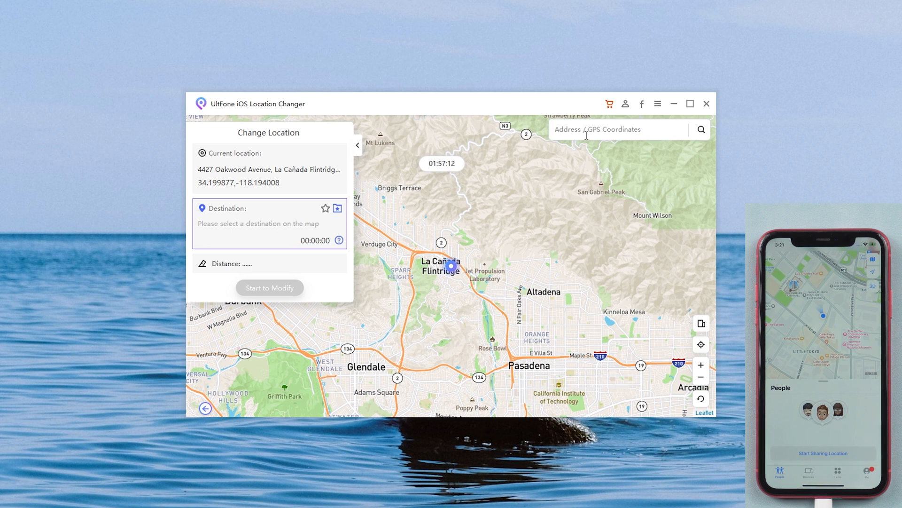
Step: Search 'paris', choose Paris, France and modify the iPhone's location to the Hôtel de Ville
text(paris)
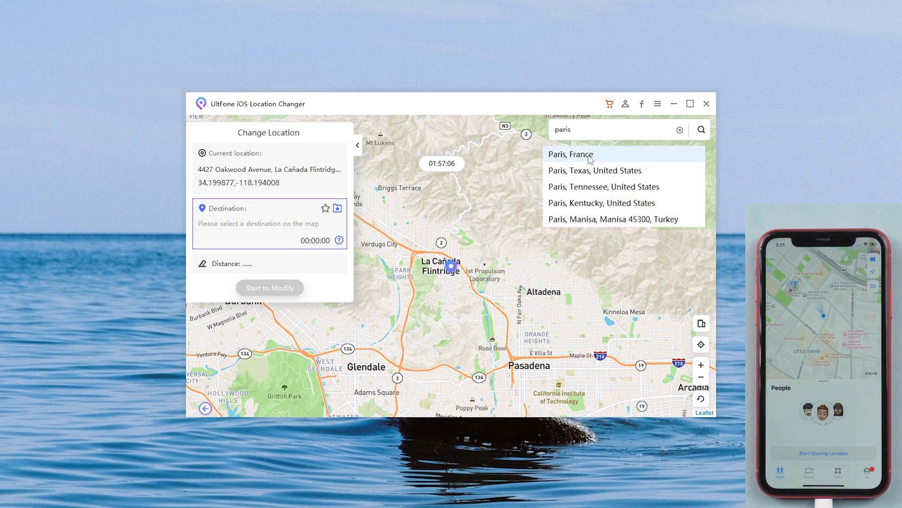
click(570, 154)
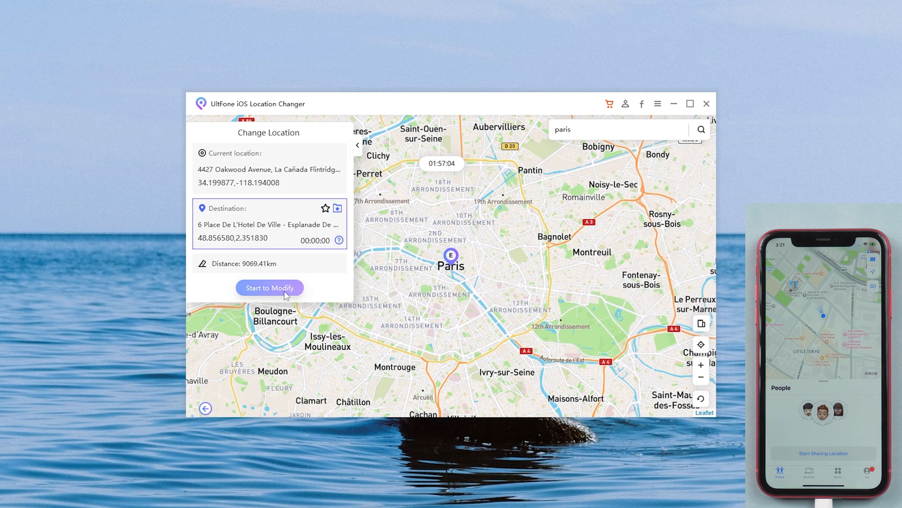
mouse_move(600, 324)
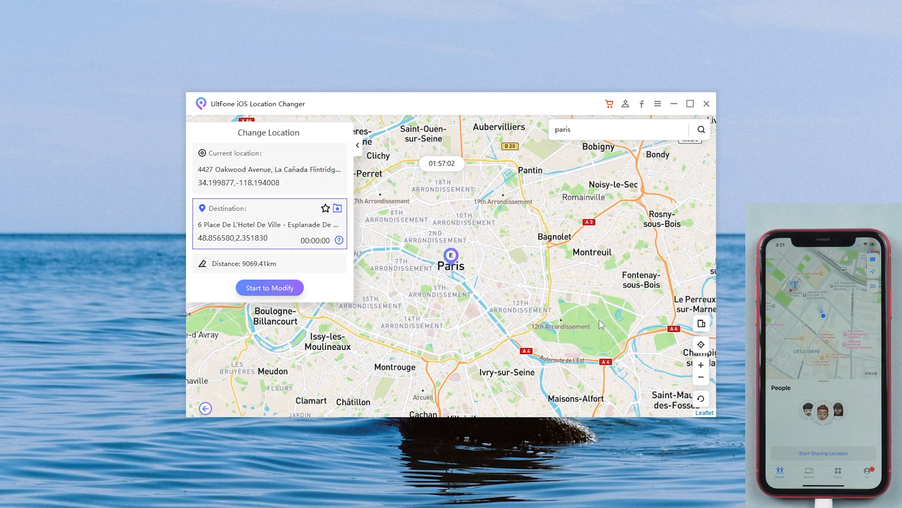
click(270, 287)
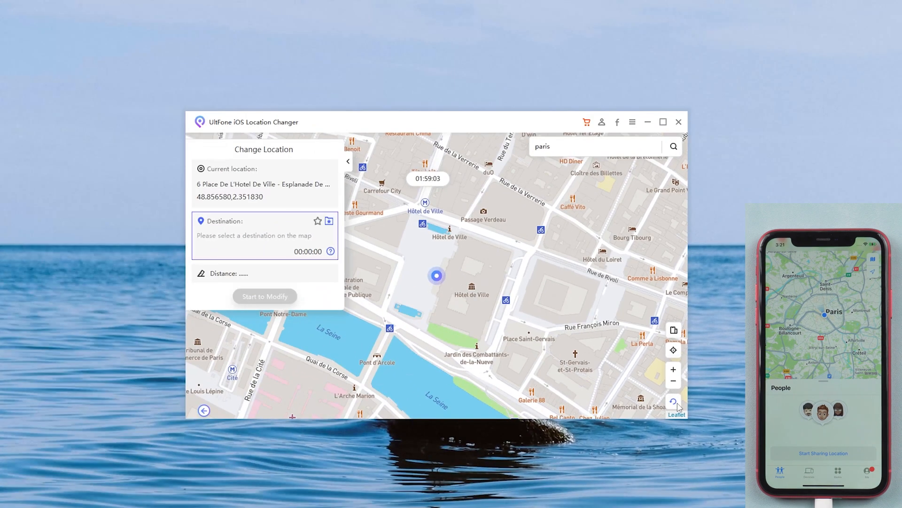
Step: Reset the fake location and confirm Restart Now so the iPhone restores its true coordinates
click(676, 404)
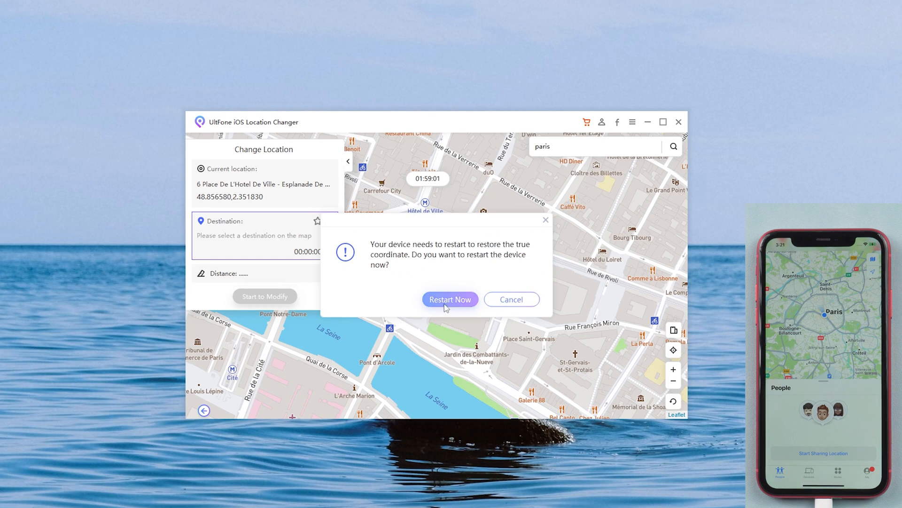
click(450, 299)
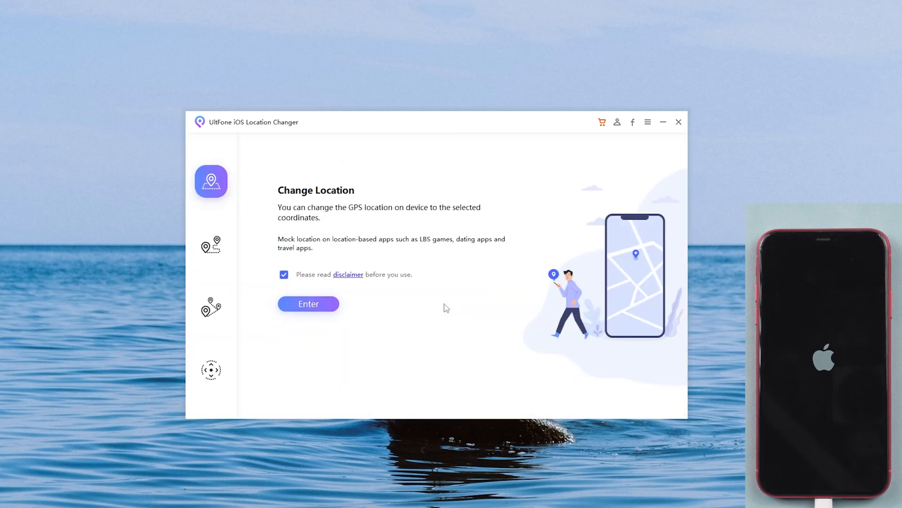
click(309, 303)
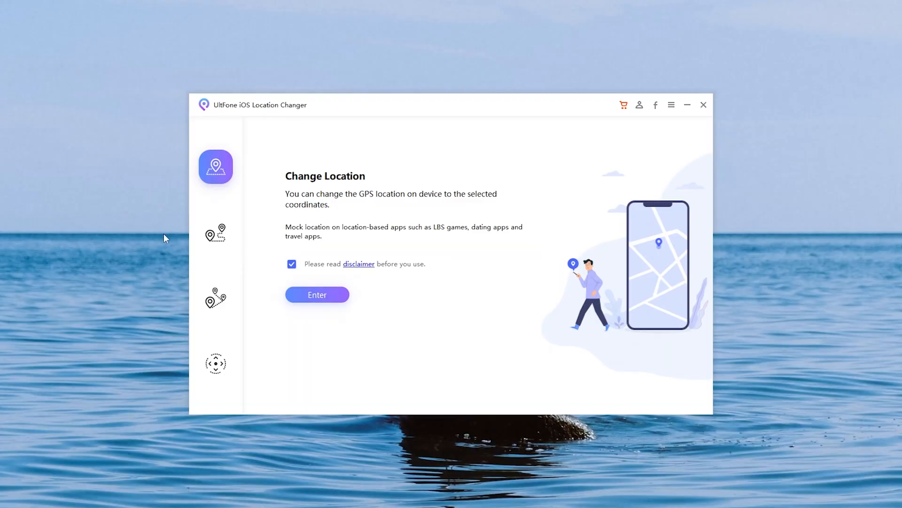
Step: Browse Single-Spot and Joystick modes, then start the Windows FREE DOWNLOAD from Chrome's product page
click(216, 298)
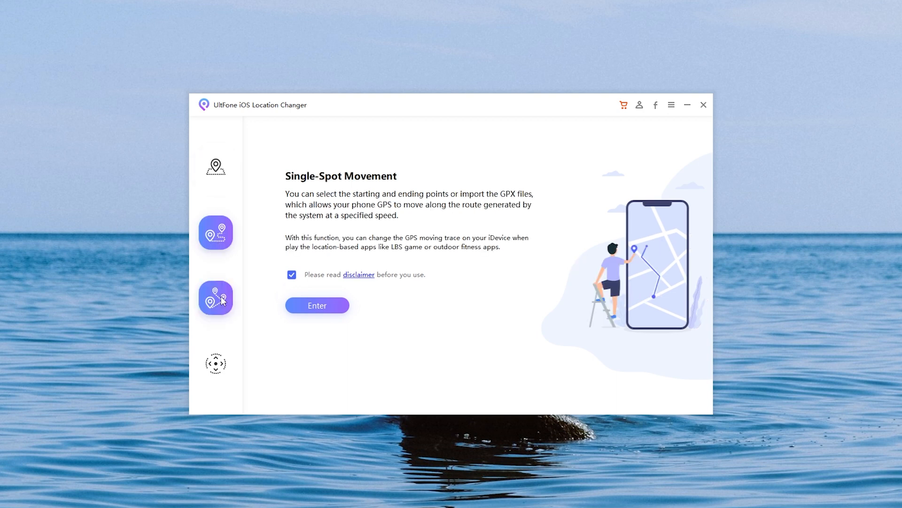
click(216, 166)
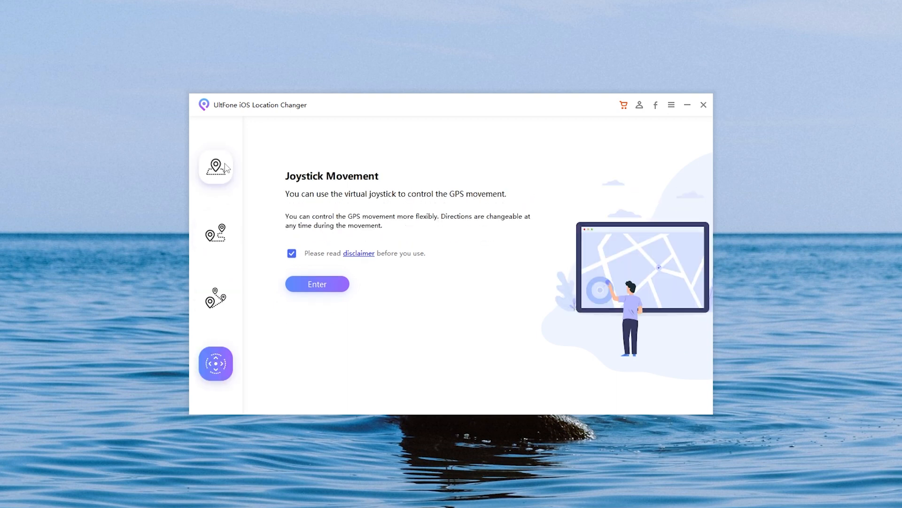
click(216, 166)
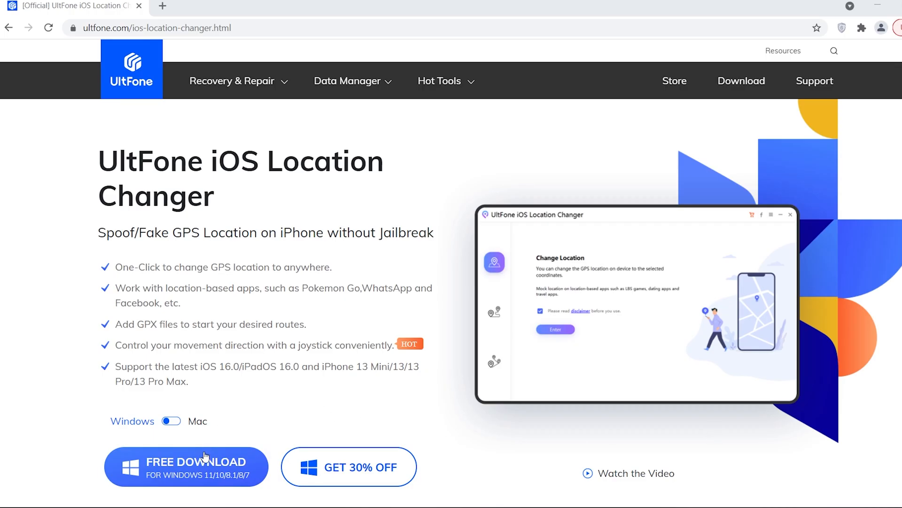
click(185, 466)
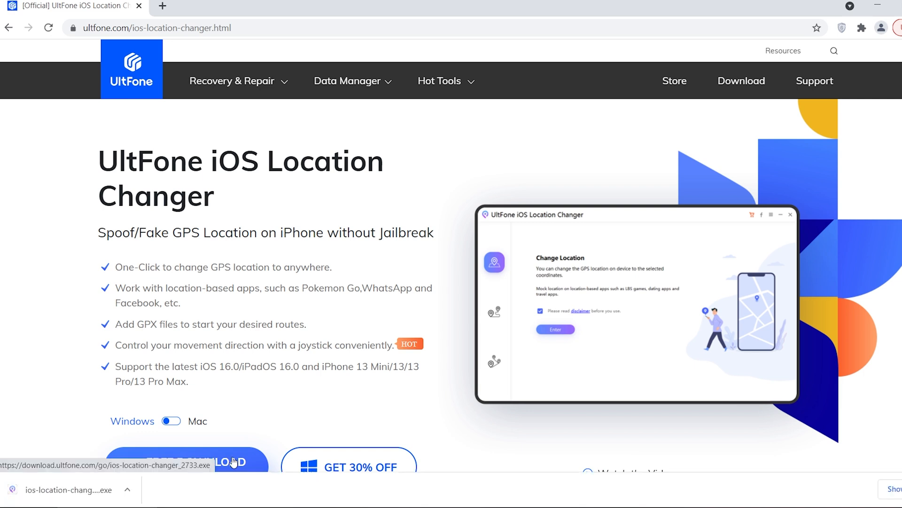